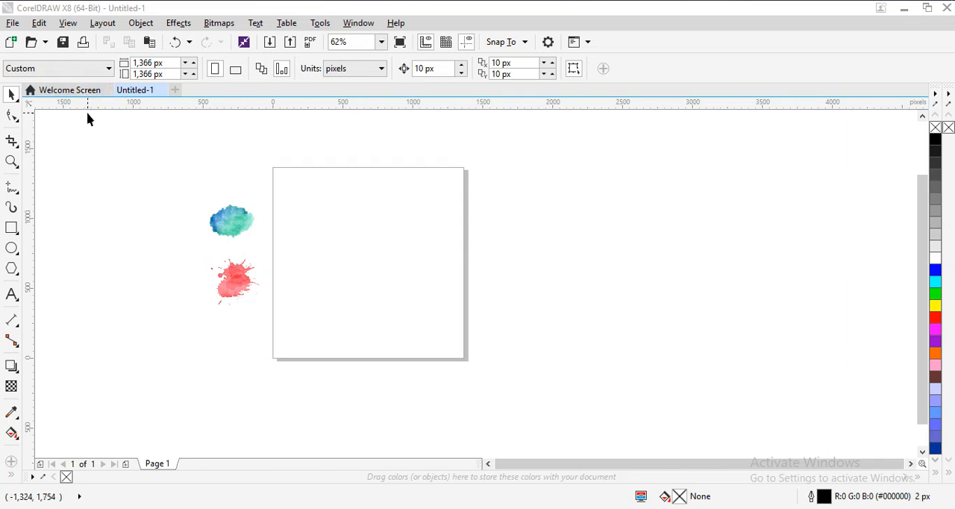
mouse_move(290, 328)
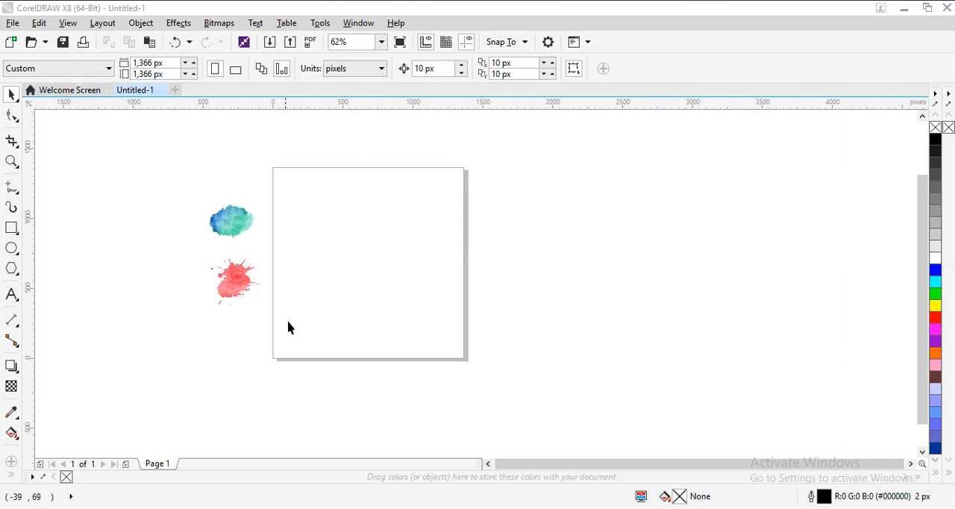
mouse_move(345, 291)
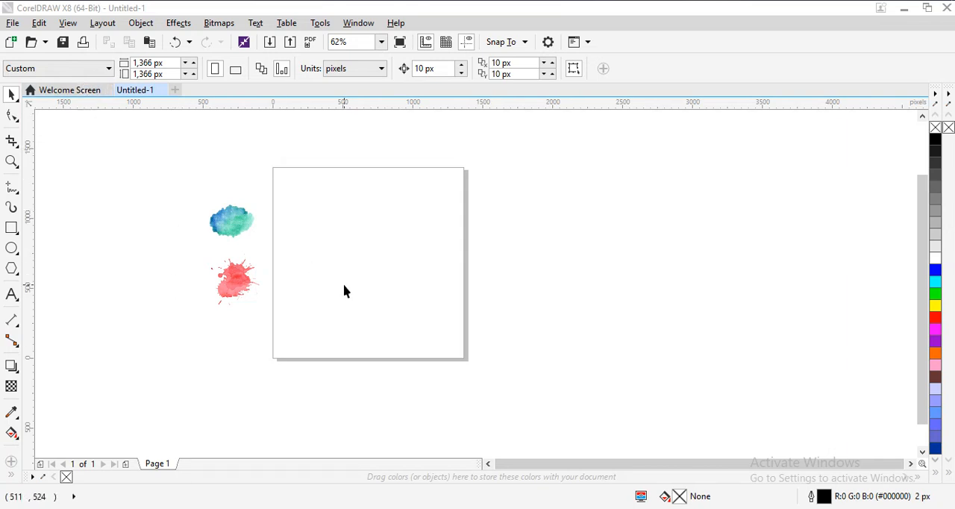
mouse_move(341, 296)
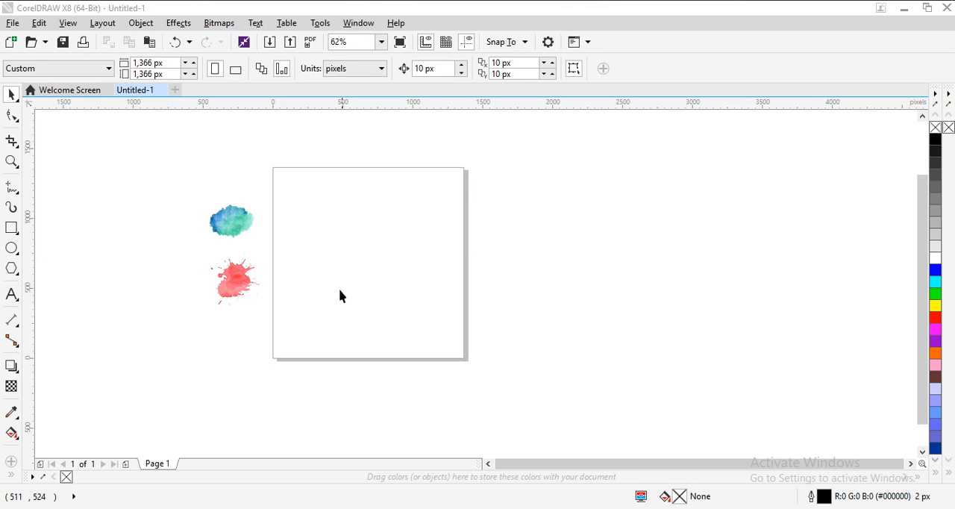
mouse_move(338, 312)
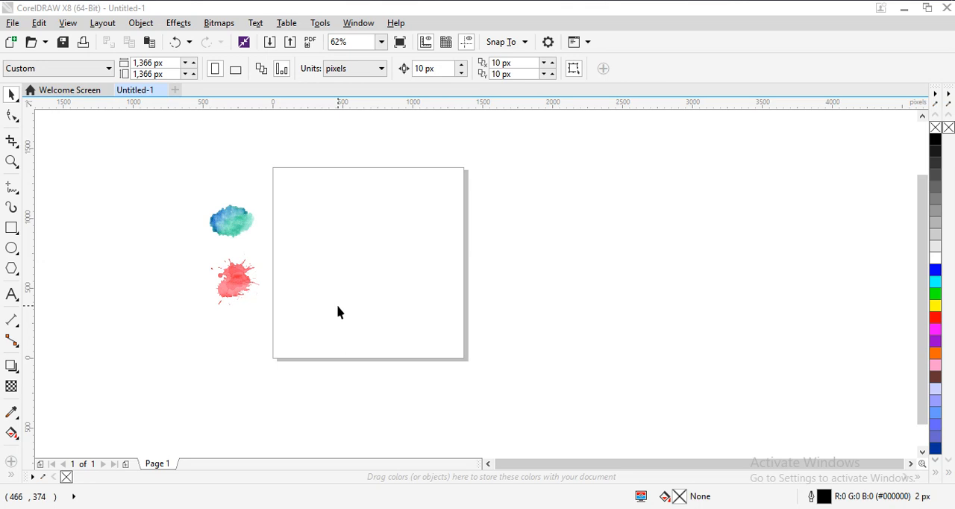
mouse_move(107, 312)
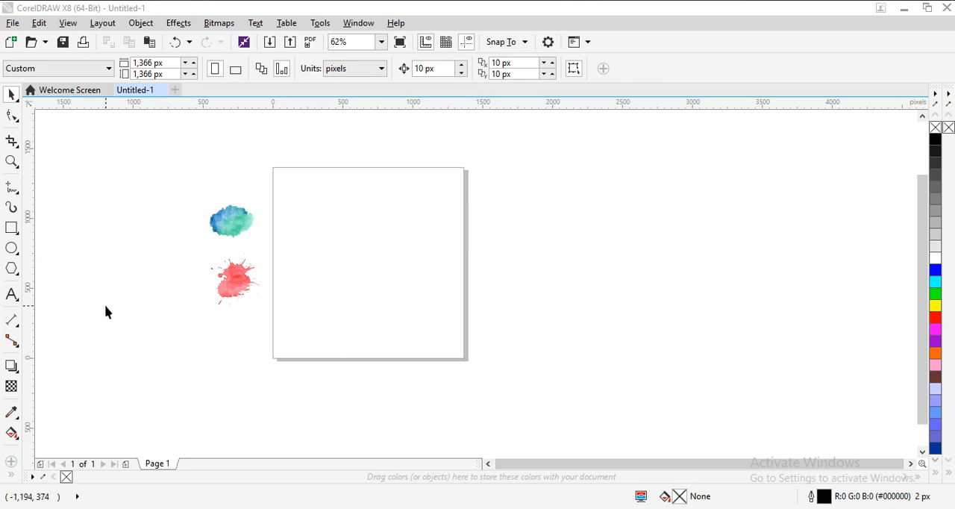
Search Google for 'watercolor strokes png'
left_click(138, 89)
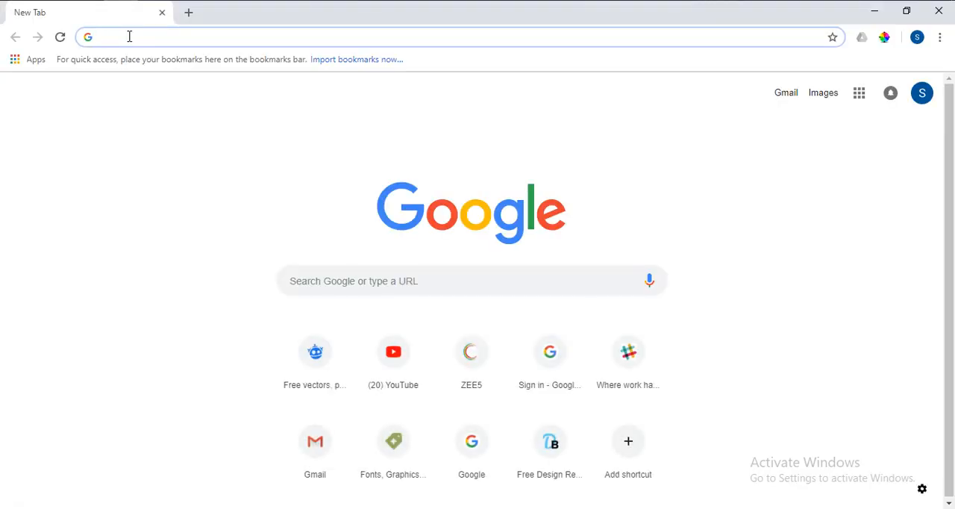
type("watercolor strokes png")
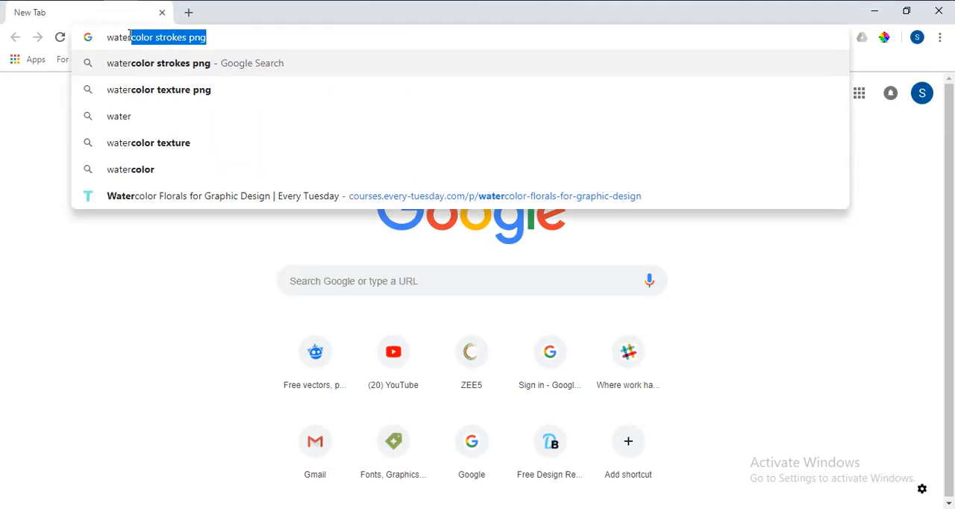
key("Return")
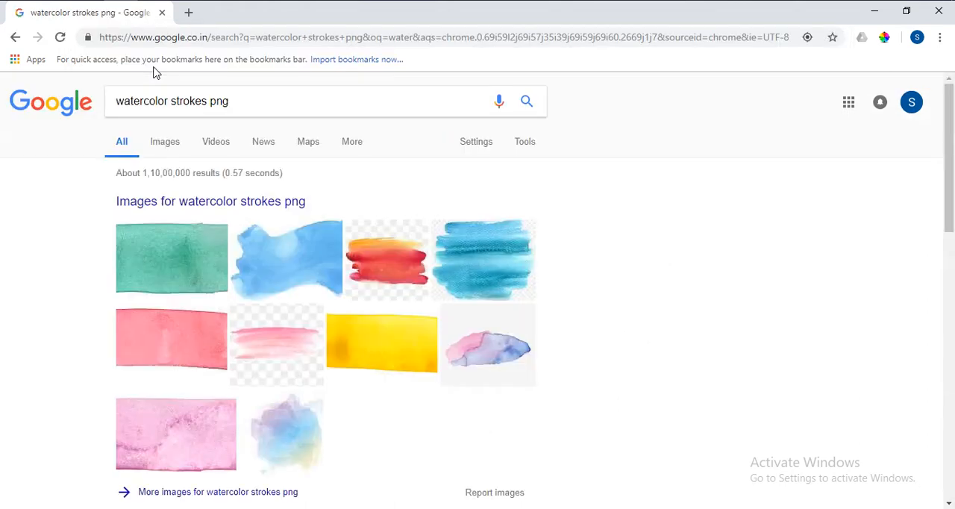
Filter image results to transparent color and open the blue watercolor stroke result
left_click(164, 141)
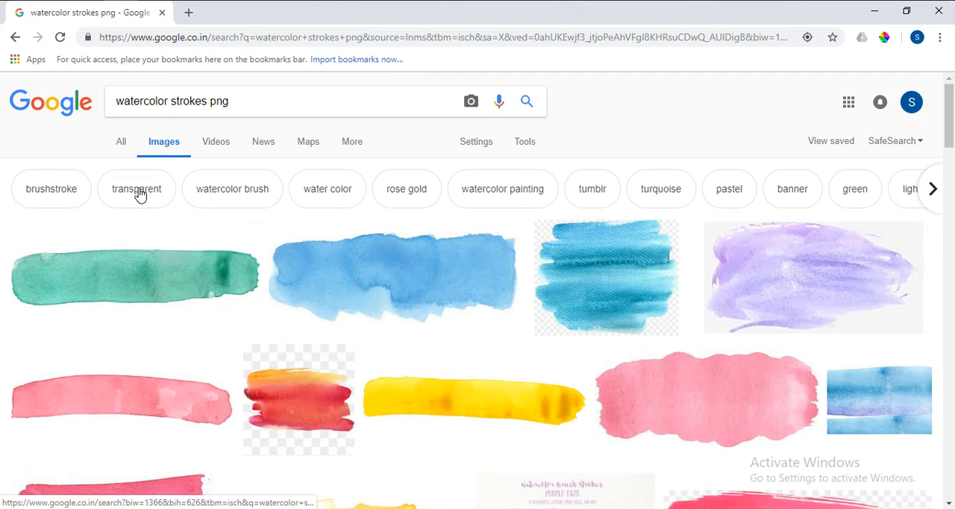
left_click(136, 189)
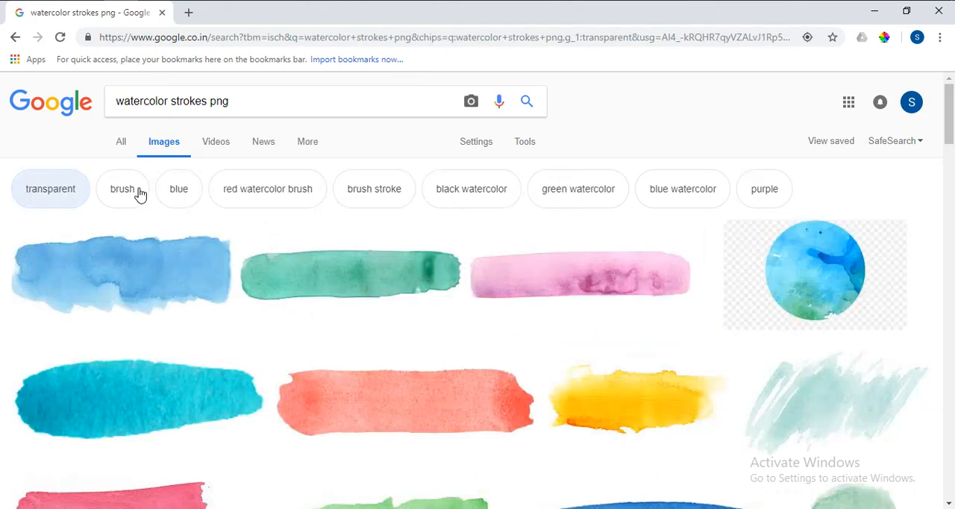
mouse_move(556, 159)
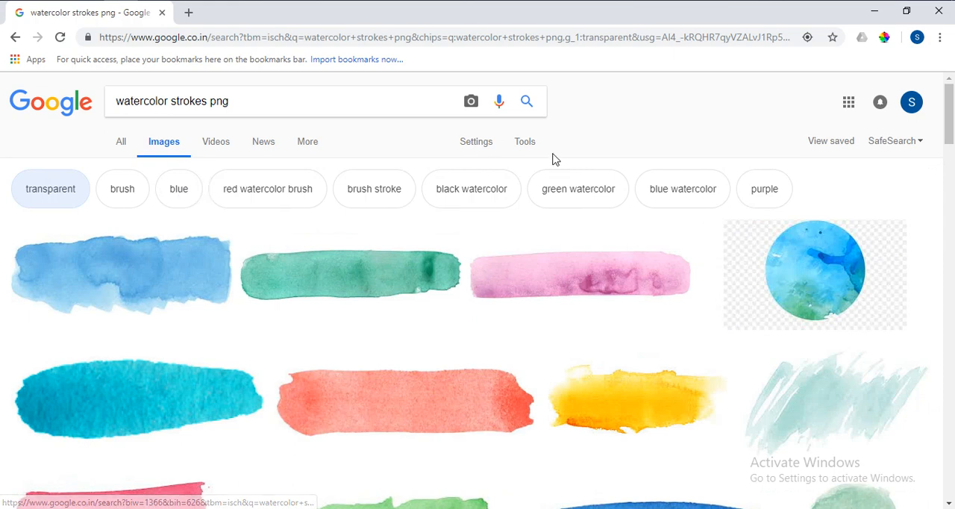
left_click(525, 141)
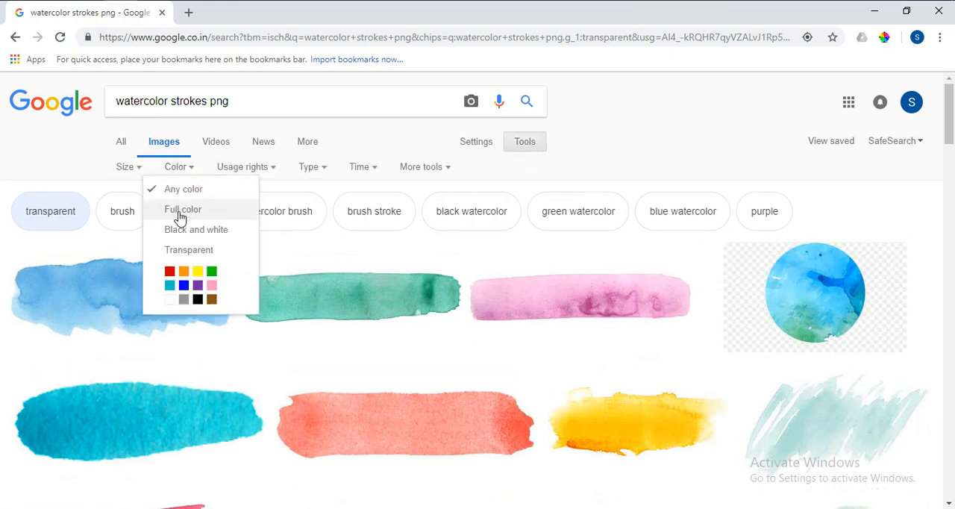
left_click(188, 250)
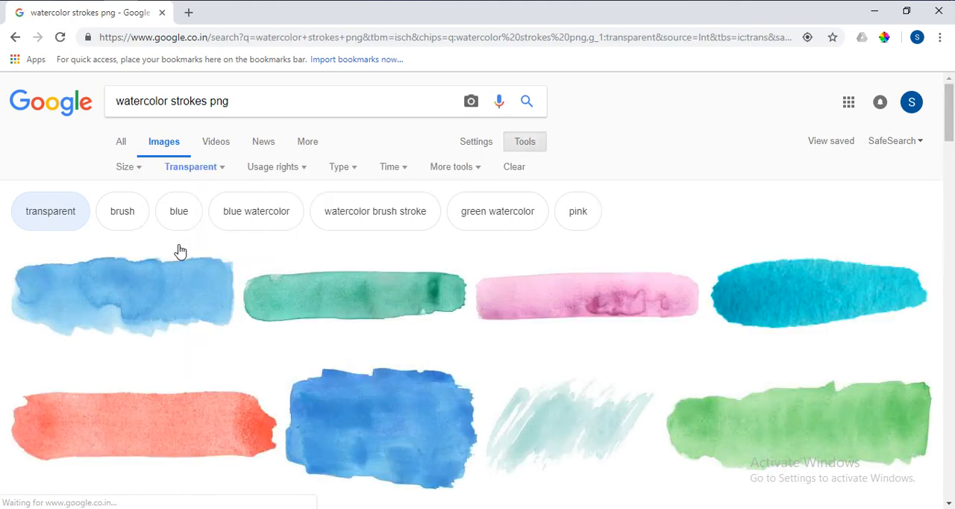
left_click(122, 294)
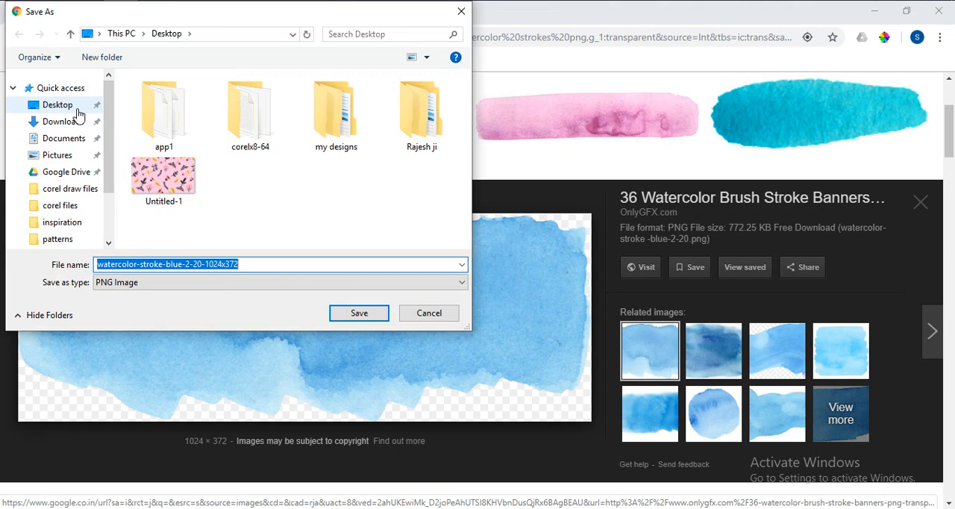
Save the blue stroke PNG into the Desktop folder
left_click(279, 264)
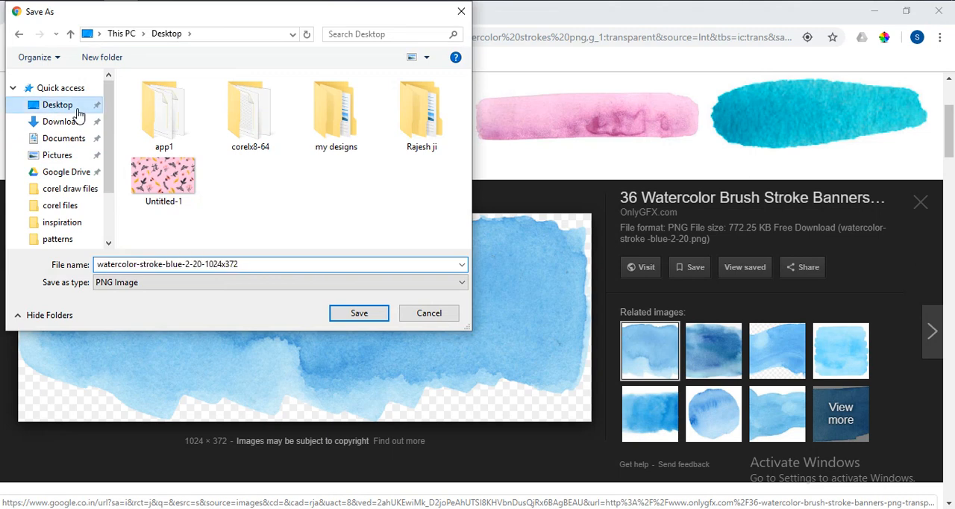
left_click(359, 313)
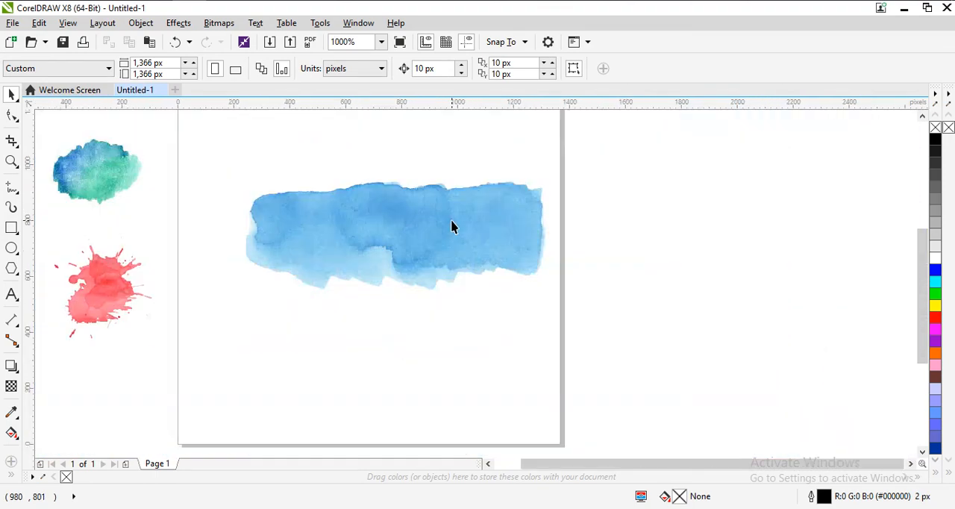
Select the imported blue watercolor stroke bitmap on the page
left_click(452, 227)
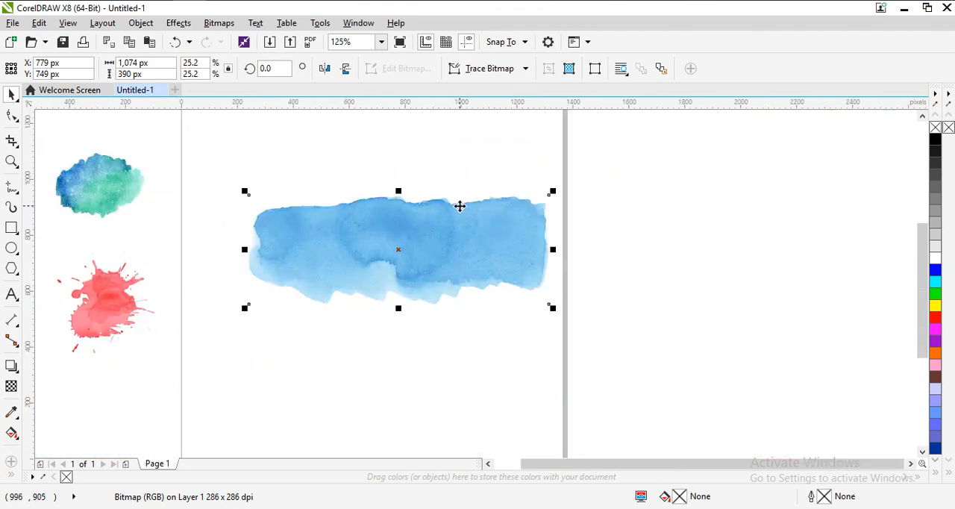
mouse_move(463, 224)
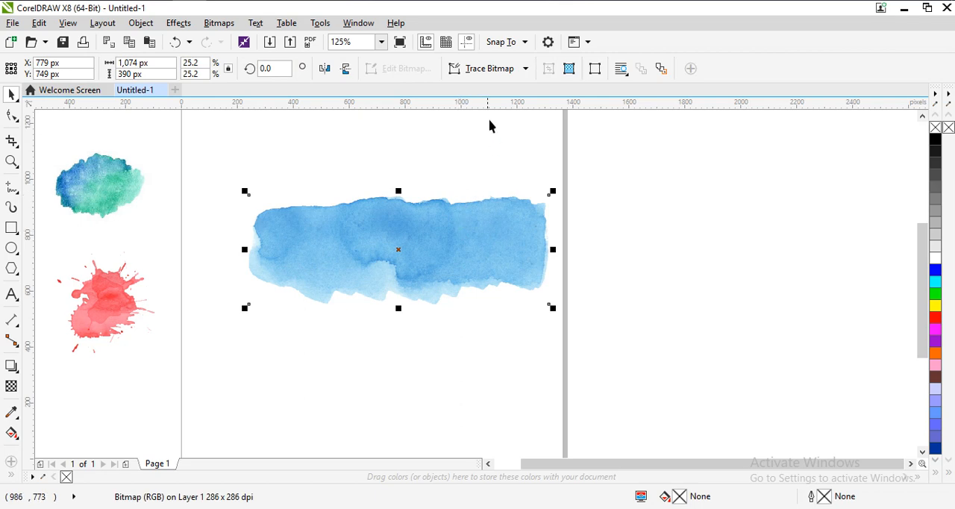
Outline-trace the stroke bitmap as a High Quality Image with the background removed
left_click(526, 68)
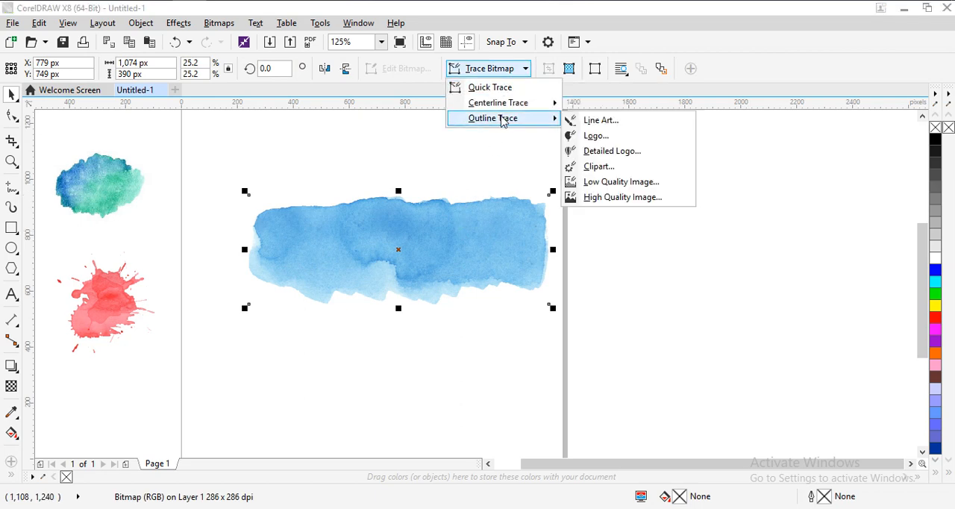
mouse_move(605, 181)
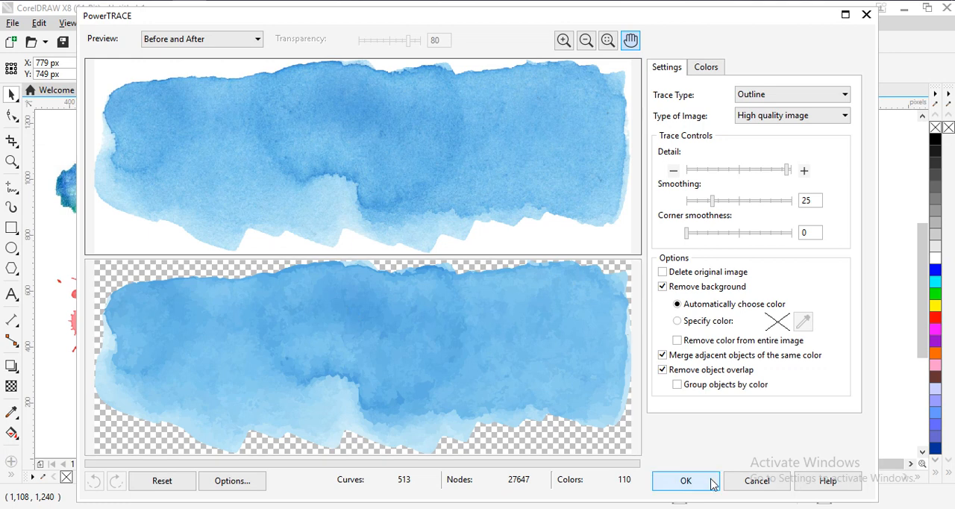
left_click(686, 480)
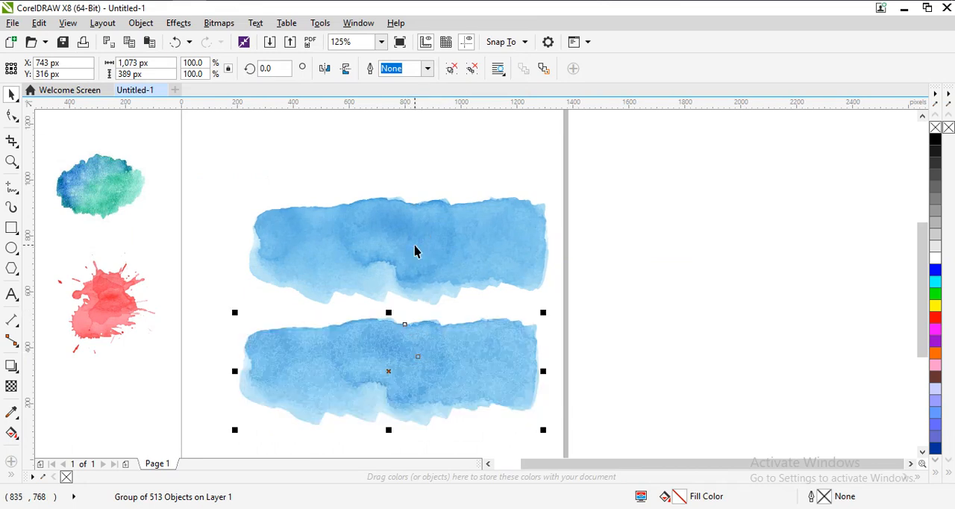
mouse_move(424, 368)
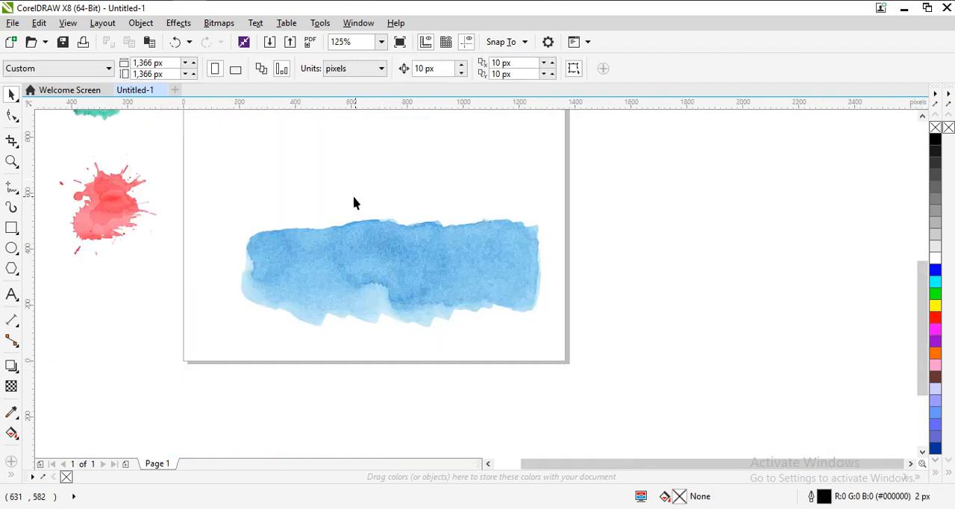
Select the traced watercolor group and show the Effects > Artistic Media docker
left_click(388, 276)
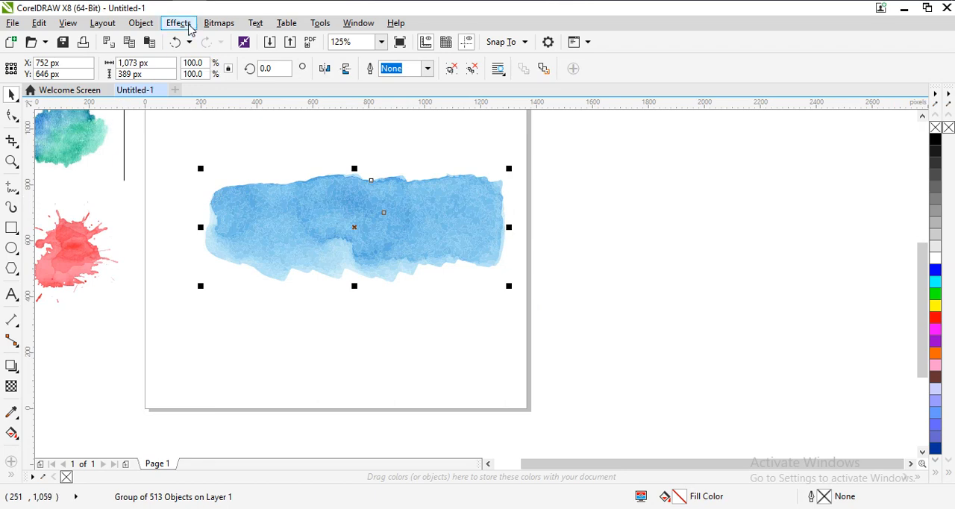
left_click(178, 23)
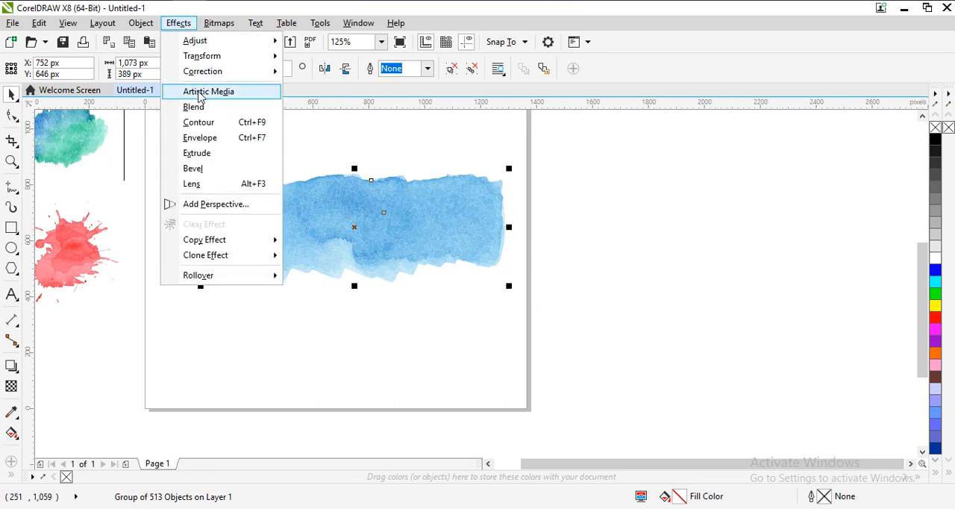
left_click(208, 91)
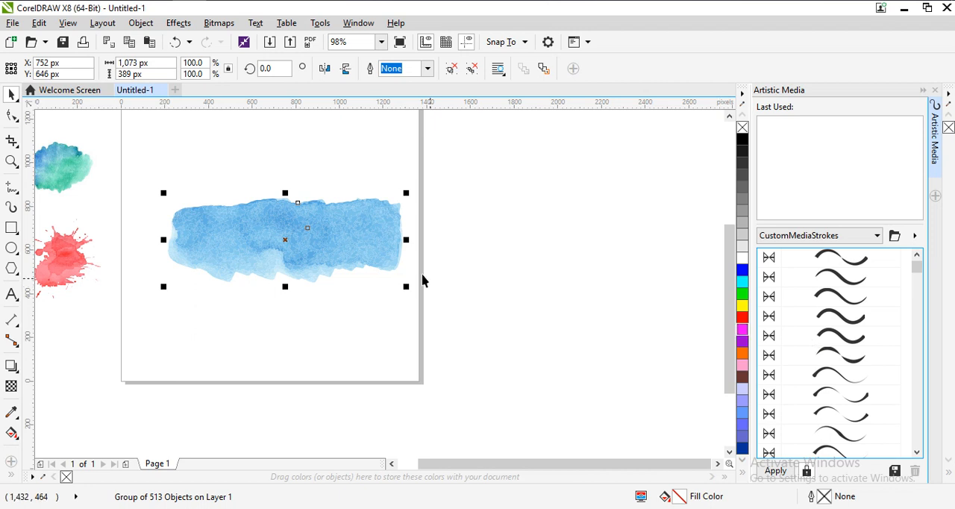
mouse_move(595, 366)
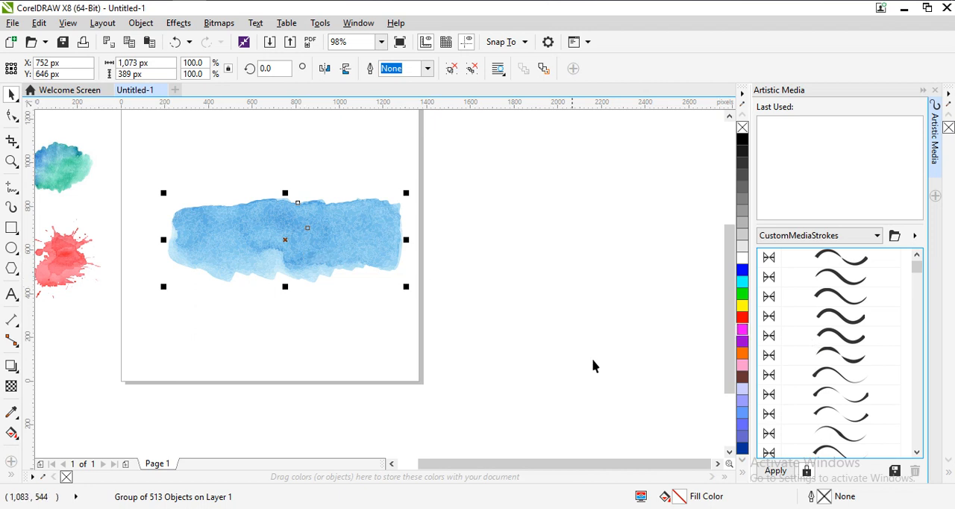
mouse_move(849, 480)
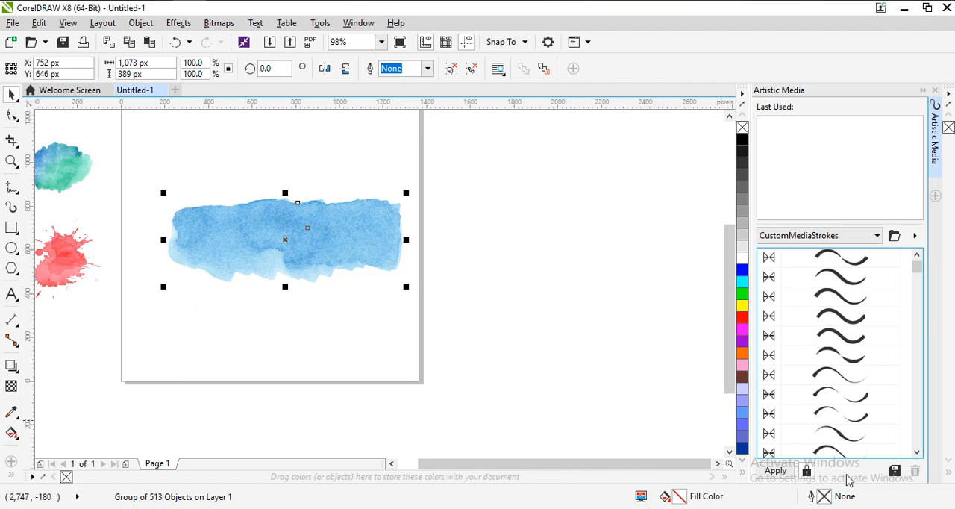
Save the selected trace as a Brushes stroke named 'watercolor blue stroke'
left_click(895, 471)
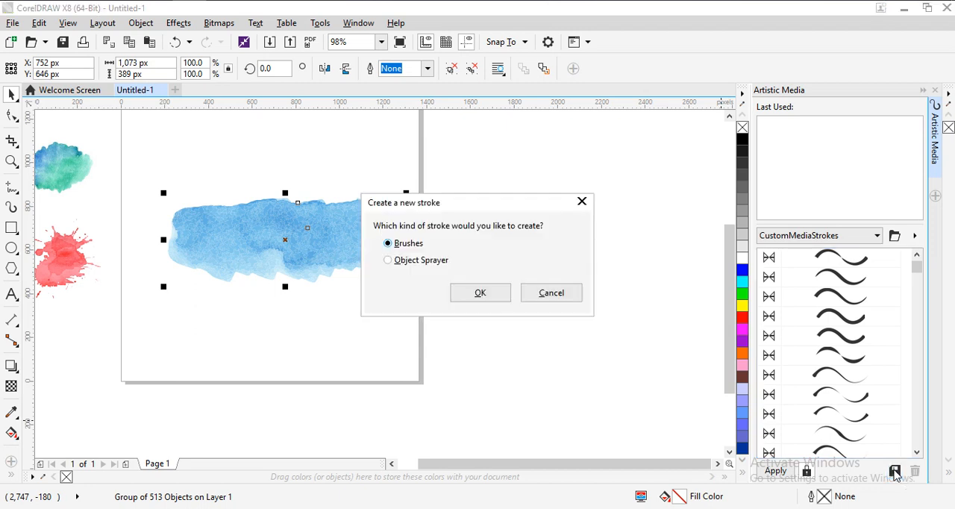
mouse_move(400, 222)
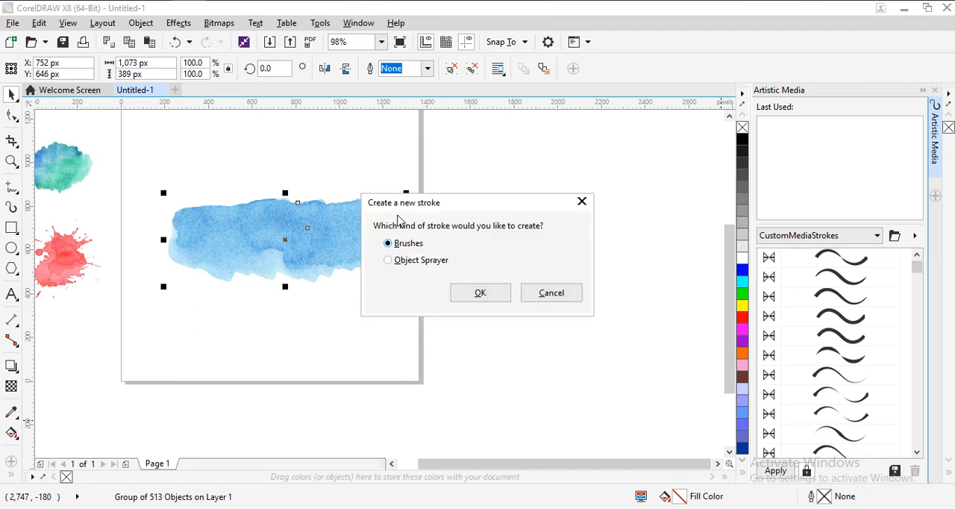
mouse_move(435, 216)
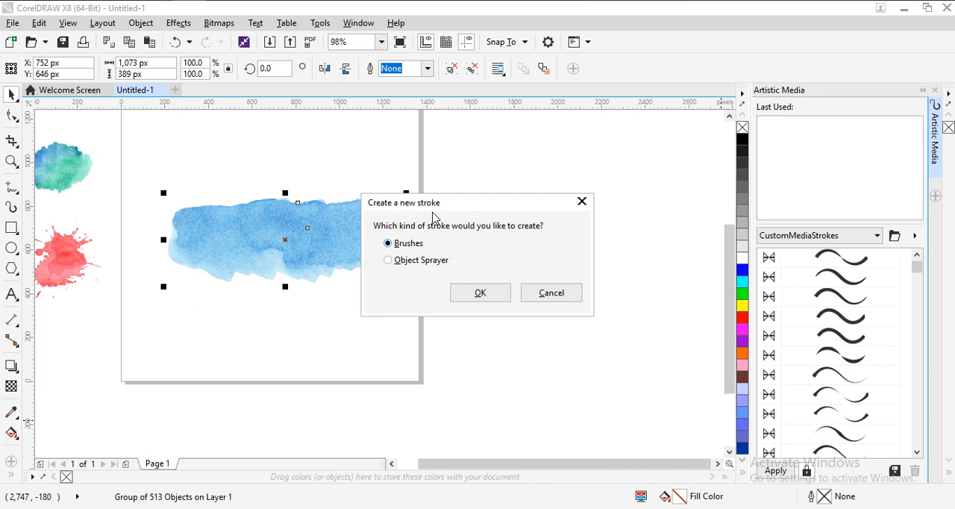
mouse_move(409, 244)
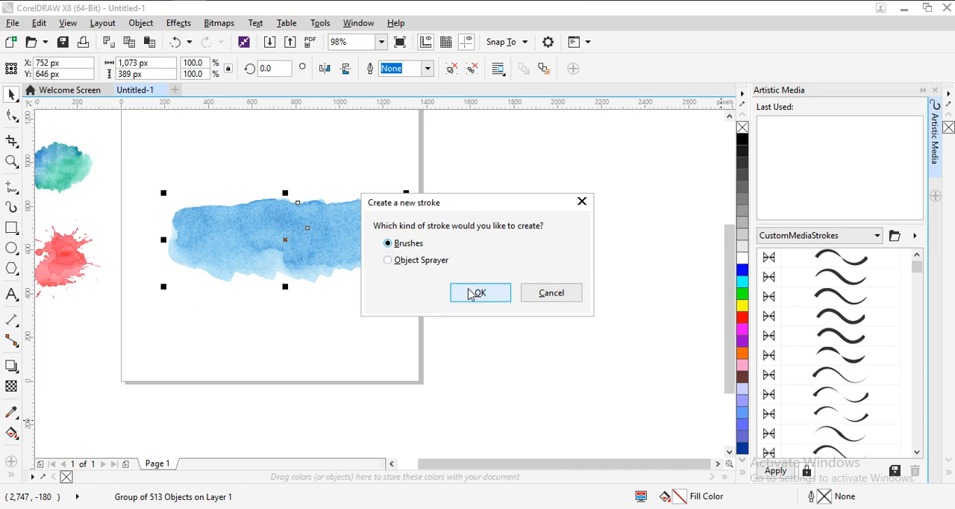
left_click(480, 292)
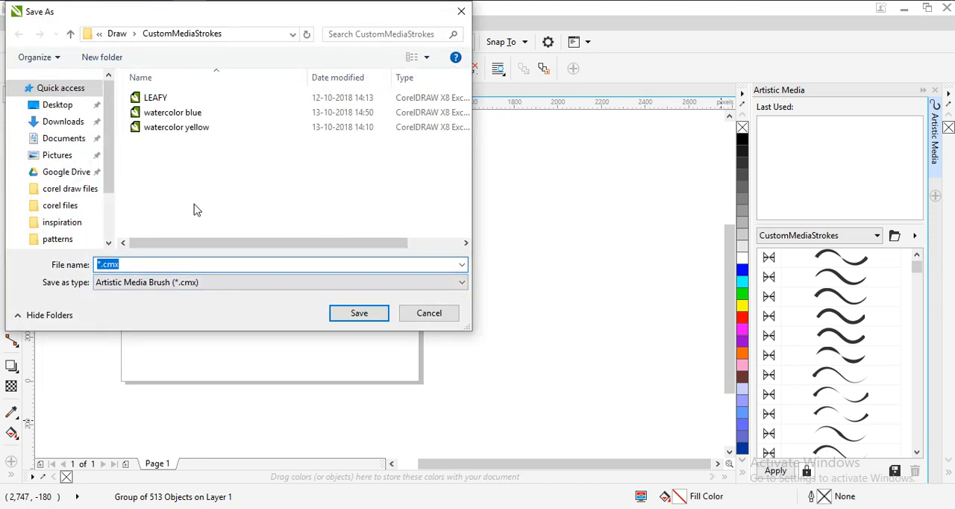
mouse_move(155, 265)
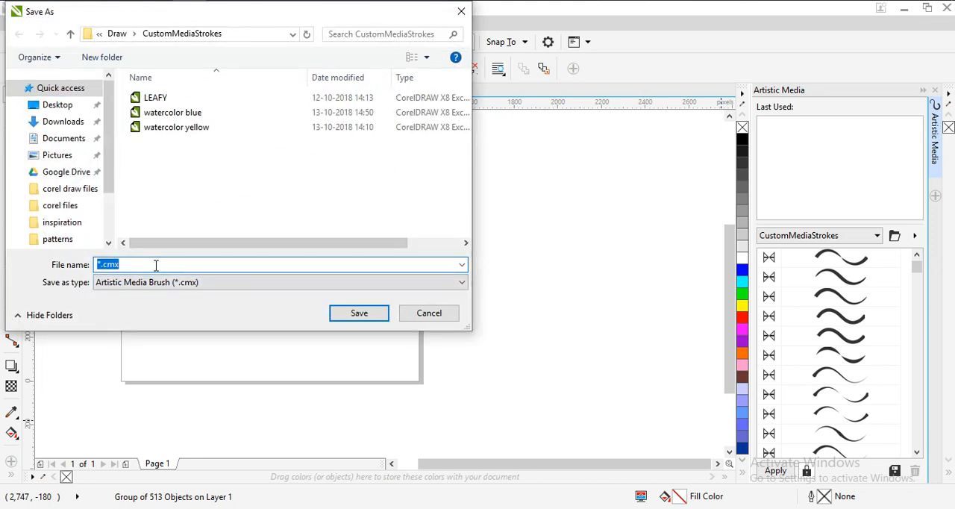
type("watercolor blue str")
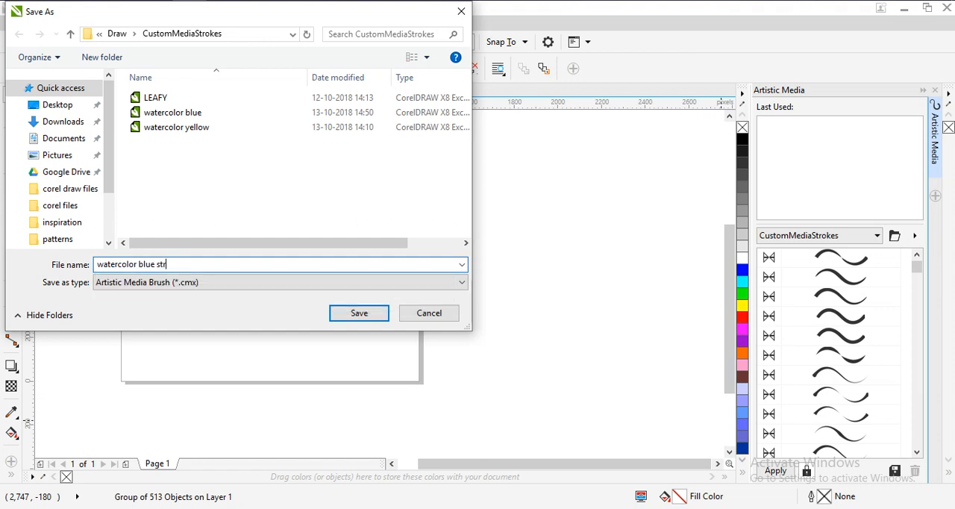
type("oke")
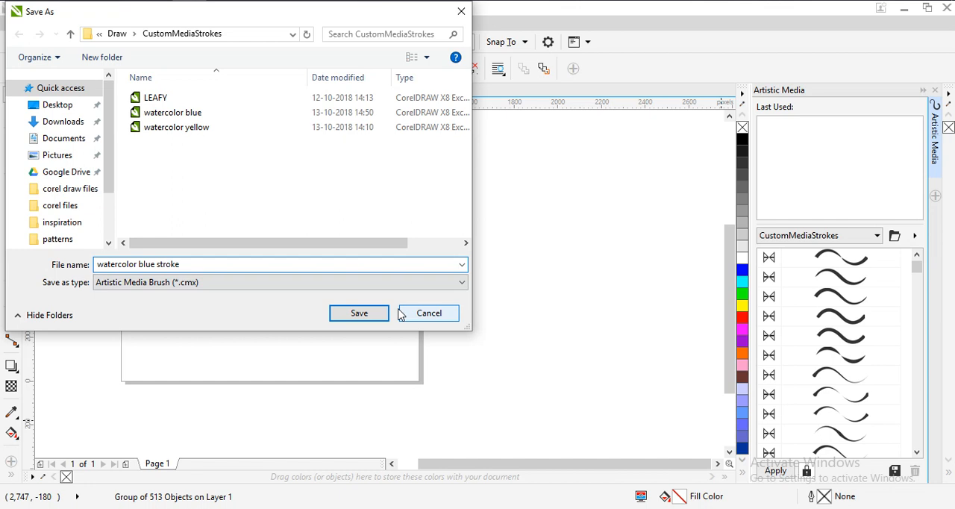
left_click(359, 313)
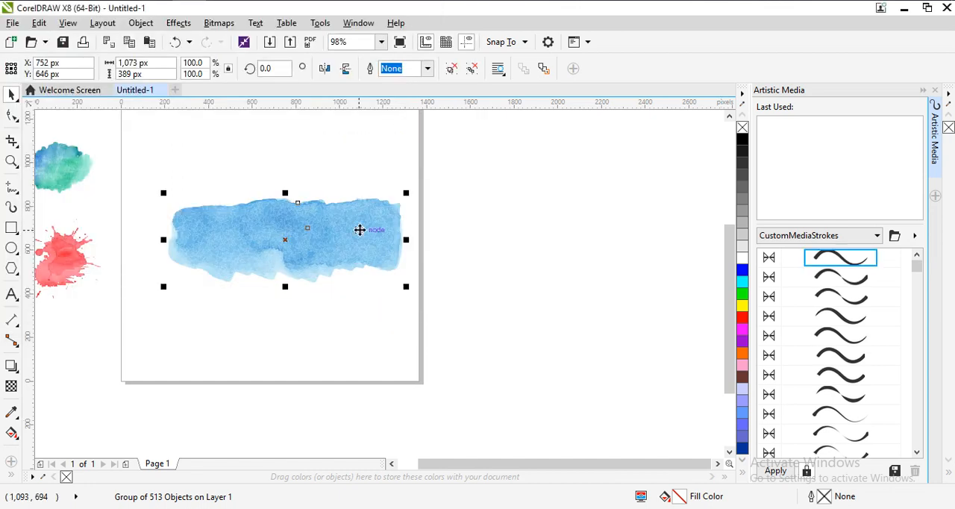
mouse_move(857, 361)
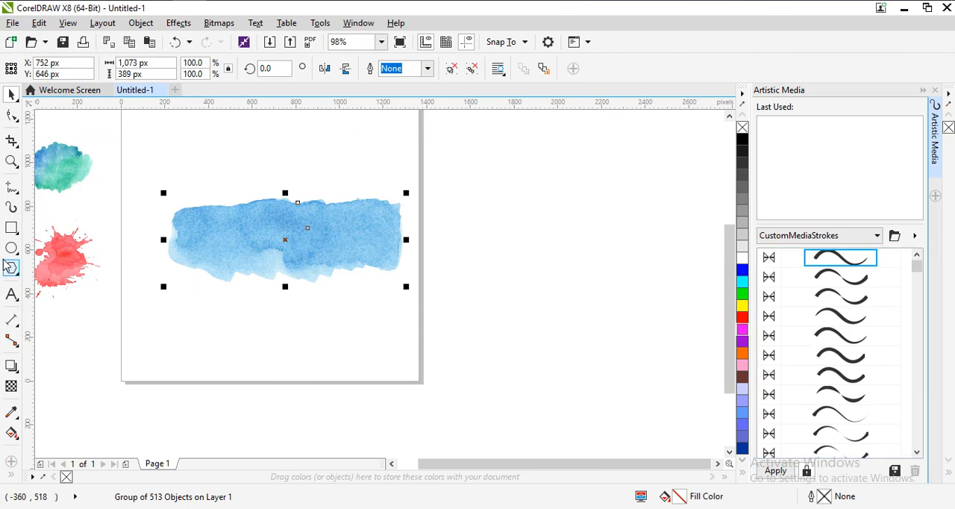
mouse_move(11, 207)
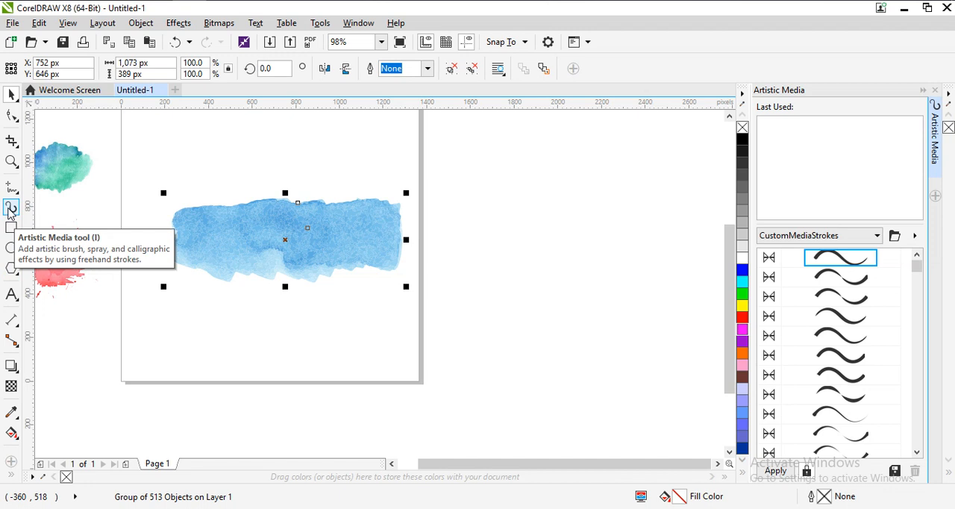
Activate the Artistic Media tool in the toolbox
left_click(11, 208)
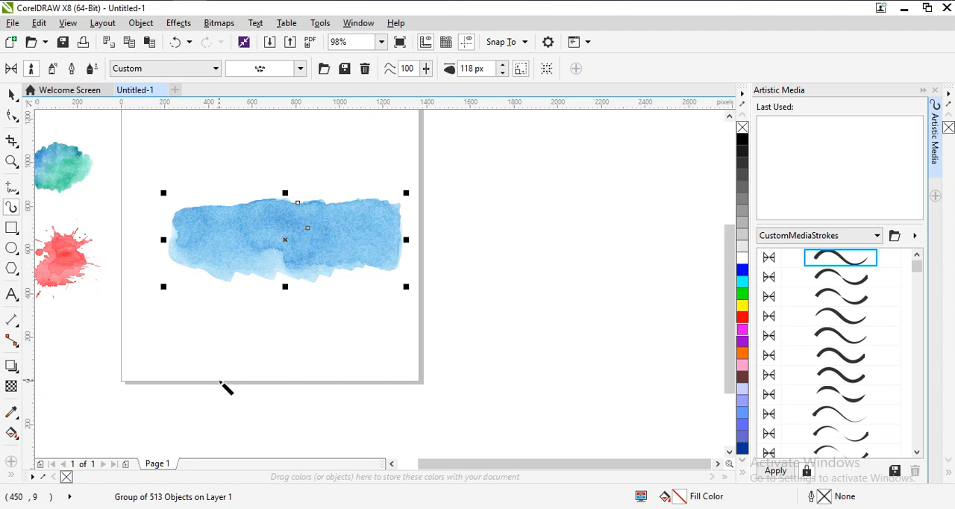
Paint a bottom curve and another teal curve, then zoom out and back in
left_click_drag(227, 388, 421, 384)
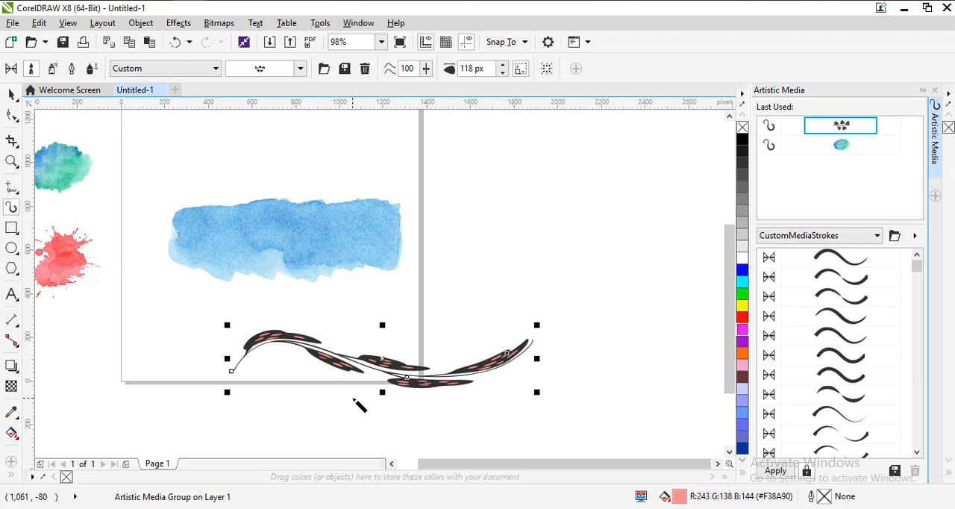
mouse_move(399, 381)
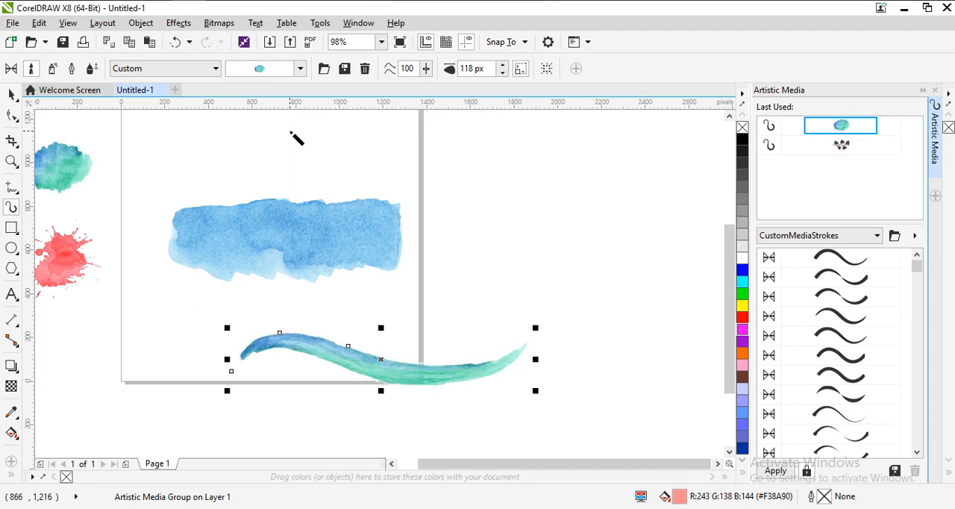
left_click_drag(485, 195, 642, 313)
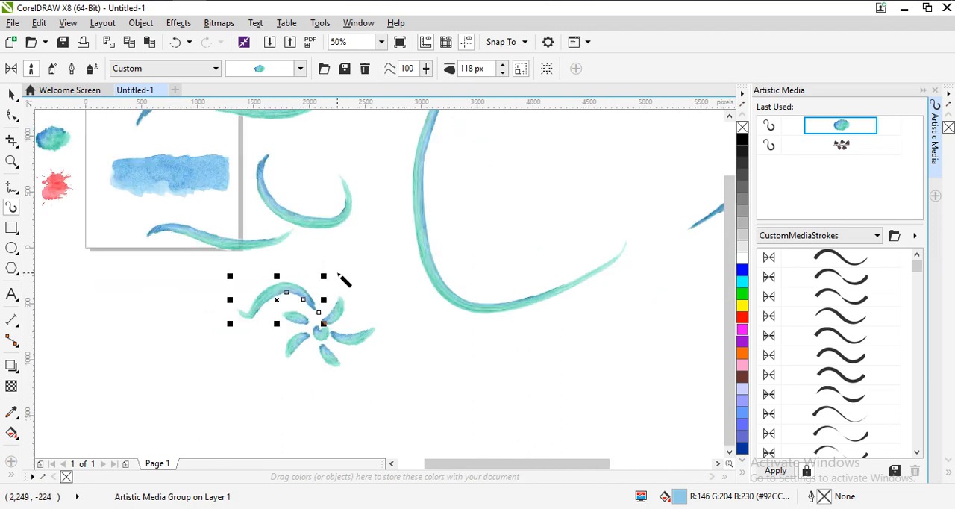
left_click(338, 41)
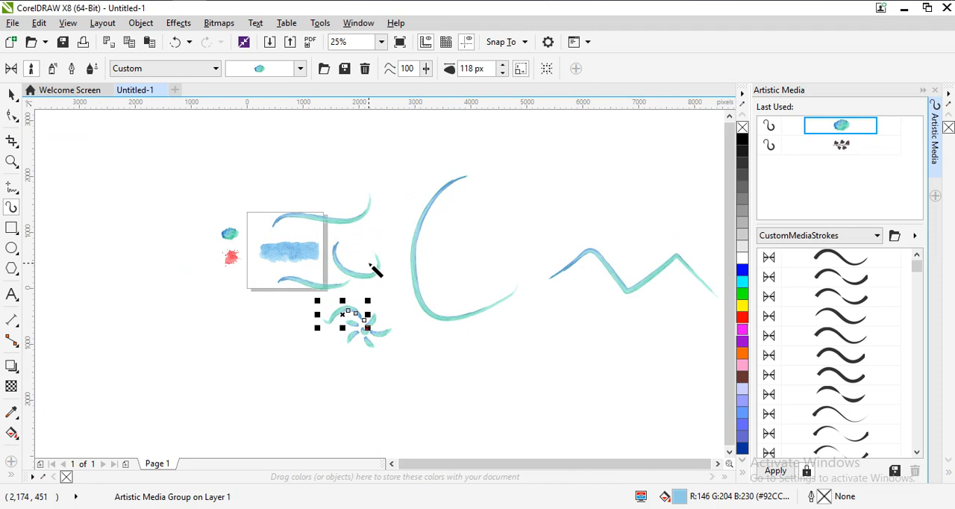
left_click(338, 42)
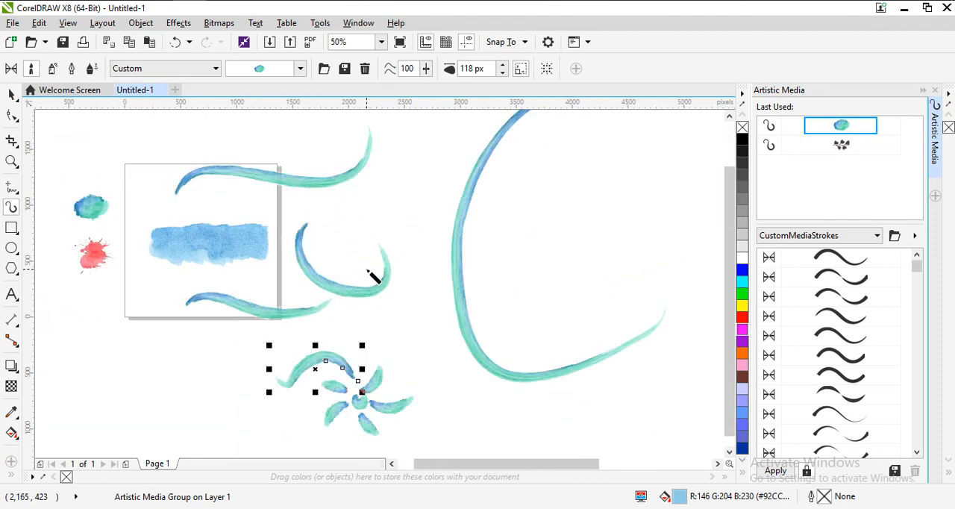